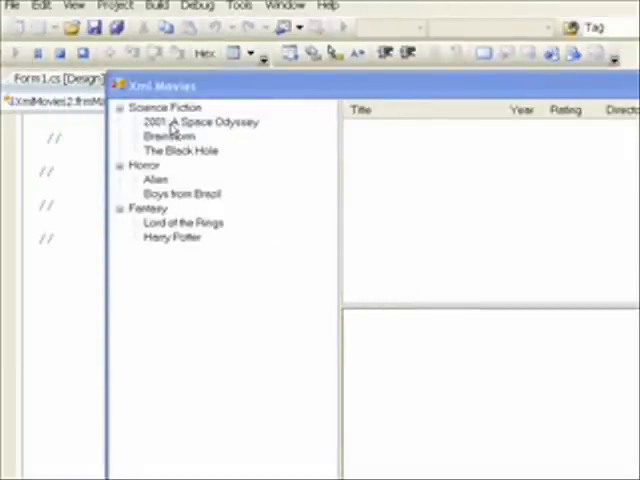
- Select 2001: A Space Odyssey in the tree so its year, rating and director appear
{"action": "left_click", "coordinate": [200, 122]}
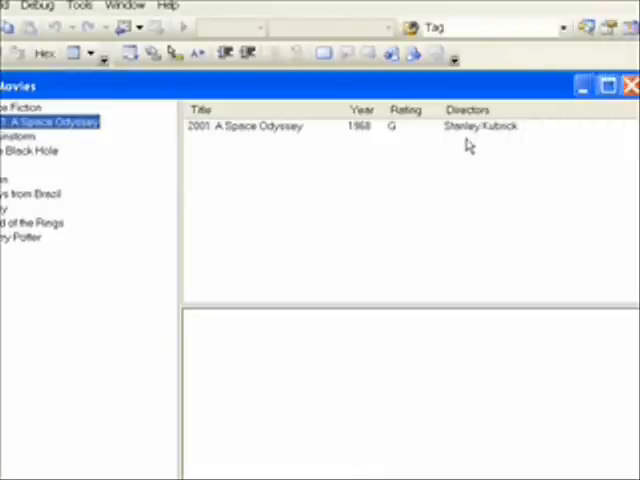
{"action": "mouse_move", "coordinate": [464, 144]}
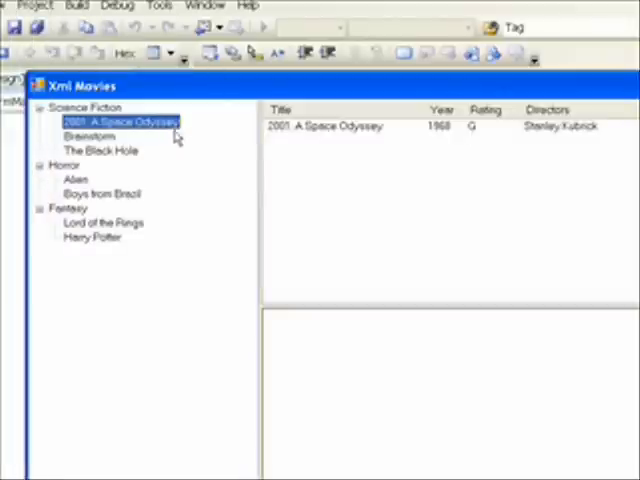
{"action": "mouse_move", "coordinate": [336, 138]}
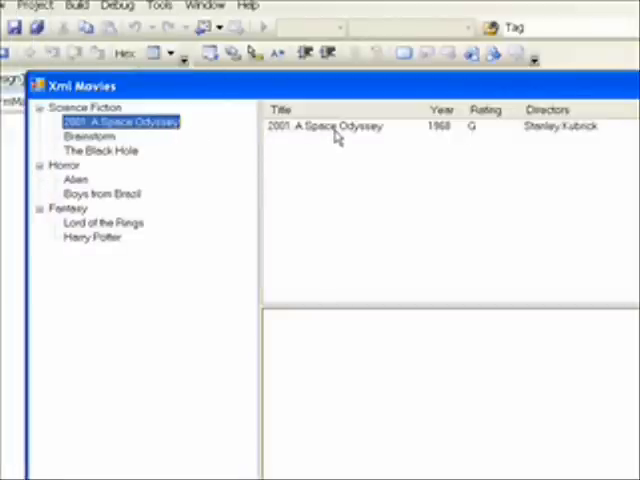
{"action": "mouse_move", "coordinate": [470, 138]}
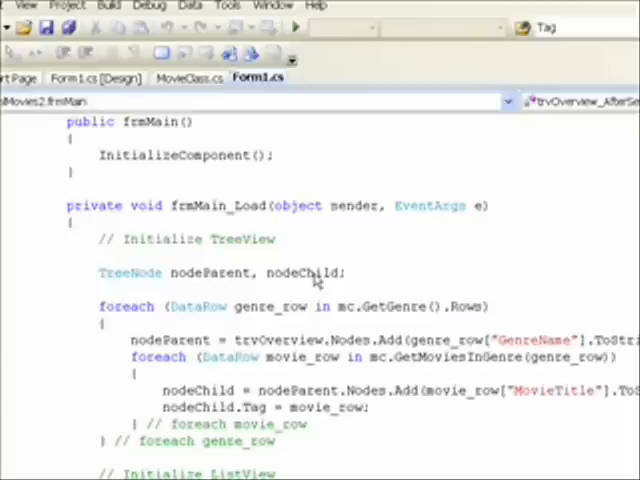
{"action": "mouse_move", "coordinate": [216, 362]}
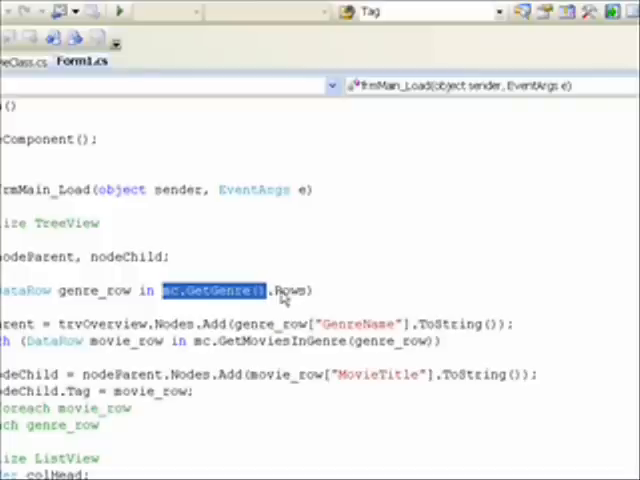
{"action": "mouse_move", "coordinate": [290, 292]}
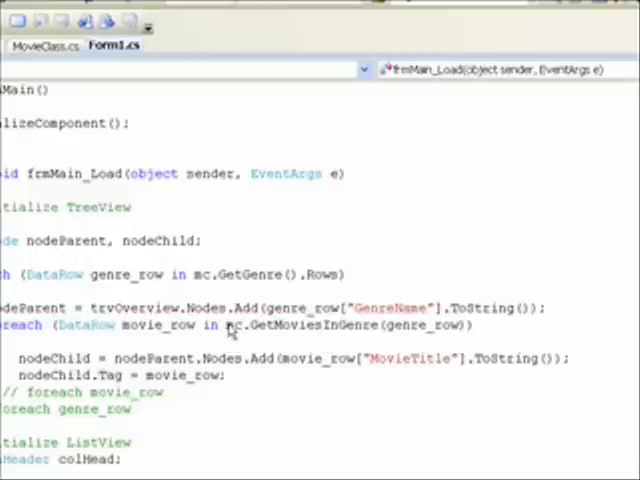
- Highlight part of the frmMain_Load loop that fills the tree with genres and movies
{"action": "left_click_drag", "start_coordinate": [230, 324], "coordinate": [310, 324]}
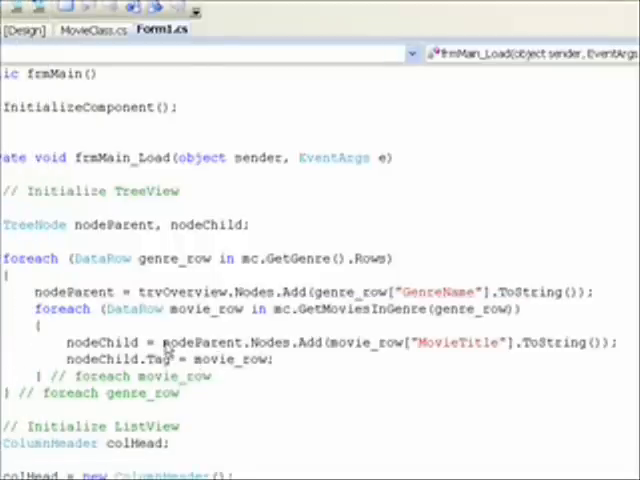
{"action": "double_click", "coordinate": [192, 340]}
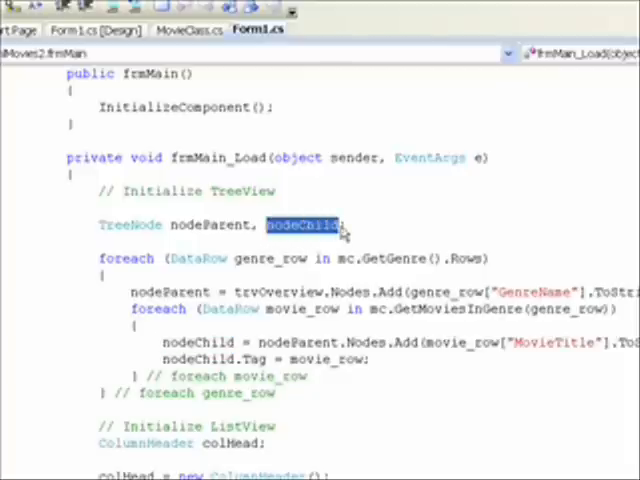
{"action": "mouse_move", "coordinate": [278, 368]}
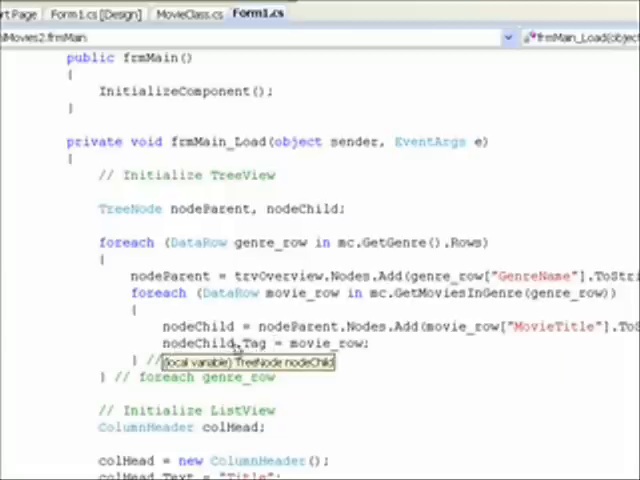
{"action": "mouse_move", "coordinate": [248, 344]}
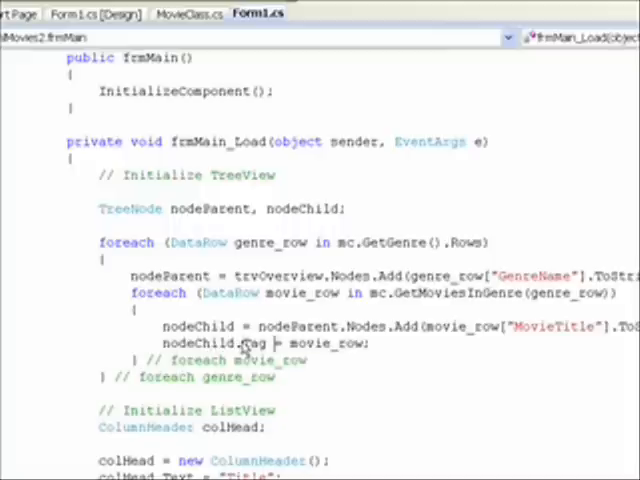
{"action": "double_click", "coordinate": [256, 344]}
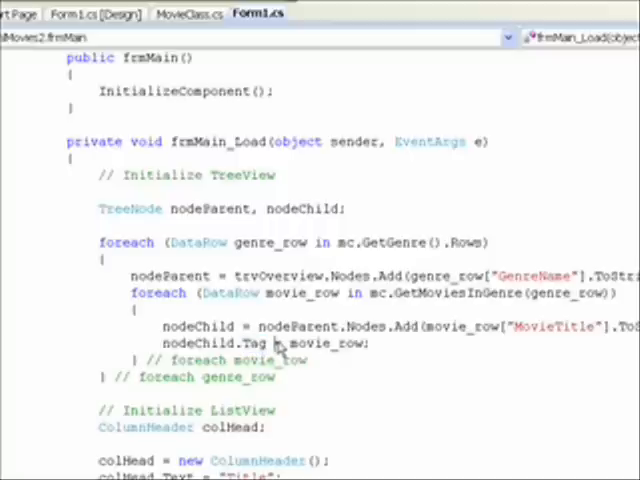
{"action": "mouse_move", "coordinate": [290, 344]}
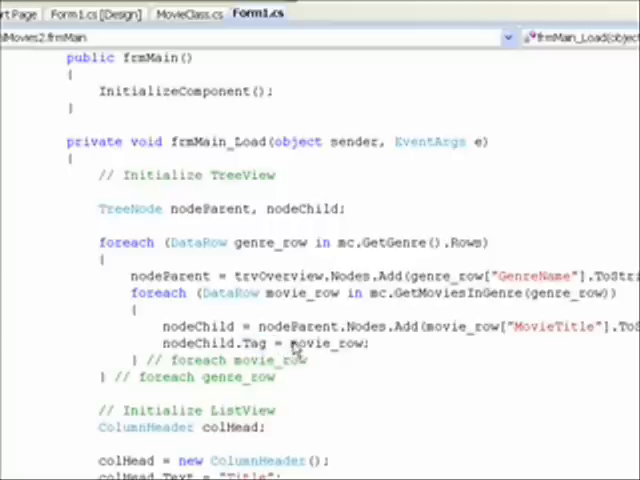
{"action": "double_click", "coordinate": [328, 344]}
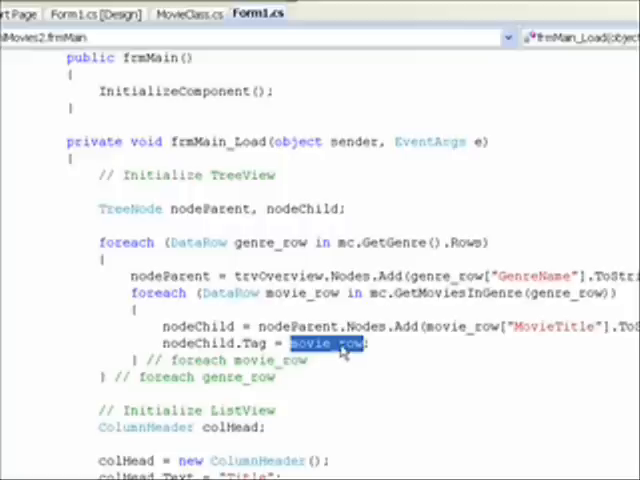
{"action": "left_click", "coordinate": [330, 344]}
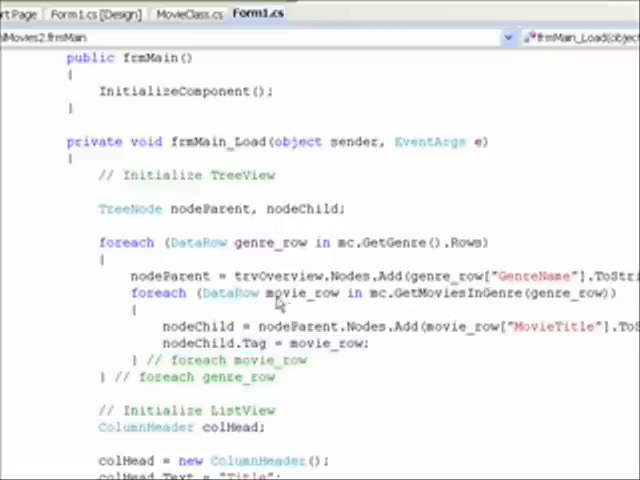
{"action": "double_click", "coordinate": [296, 292]}
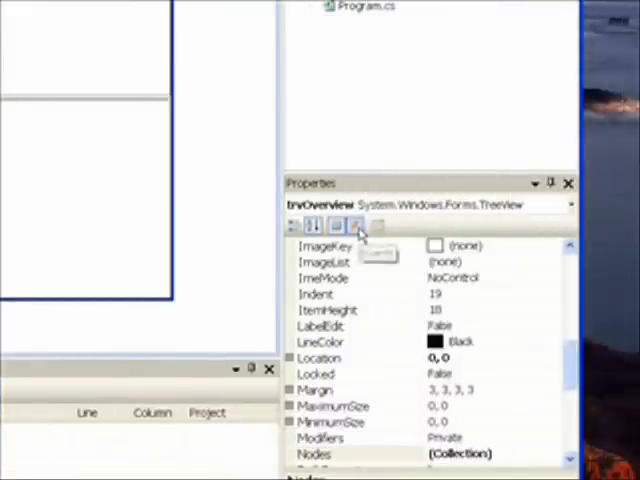
- Show trvOverview's events and jump to its AfterSelect handler code
{"action": "left_click", "coordinate": [328, 224]}
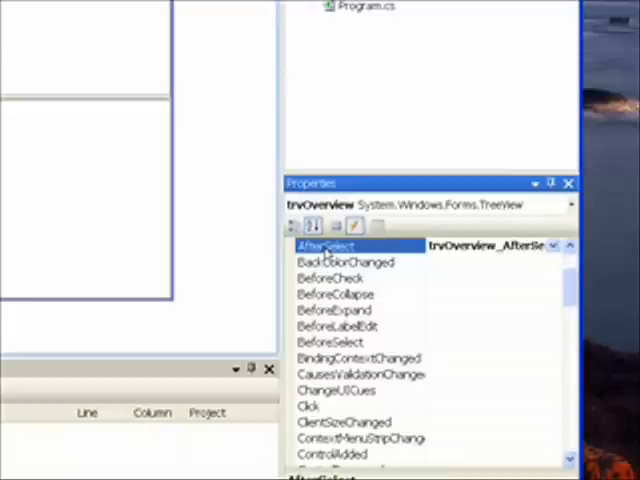
{"action": "double_click", "coordinate": [324, 244]}
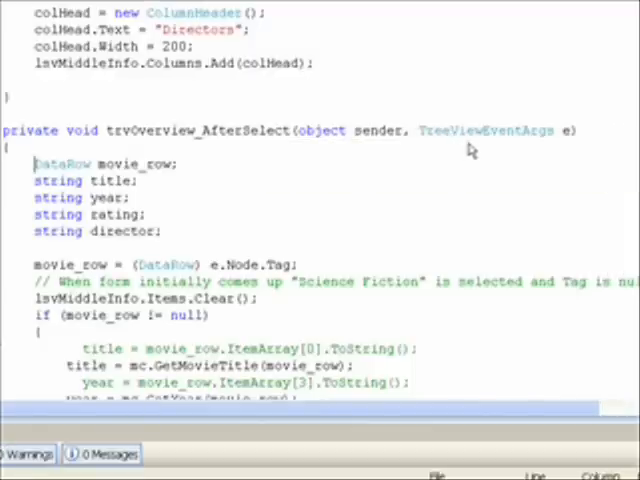
{"action": "scroll", "scroll_direction": "right", "scroll_amount": 3}
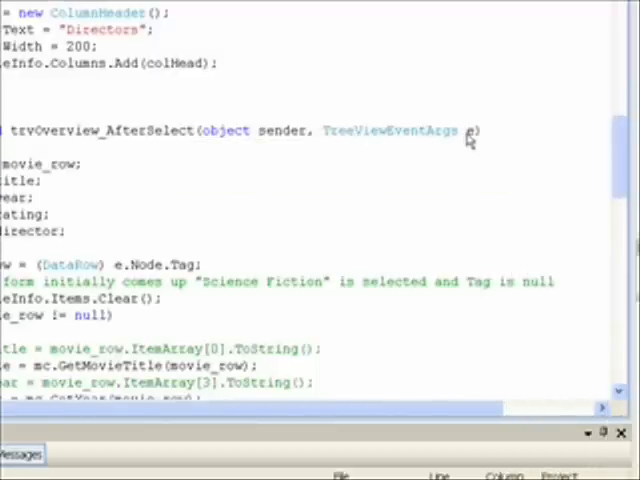
{"action": "mouse_move", "coordinate": [220, 220]}
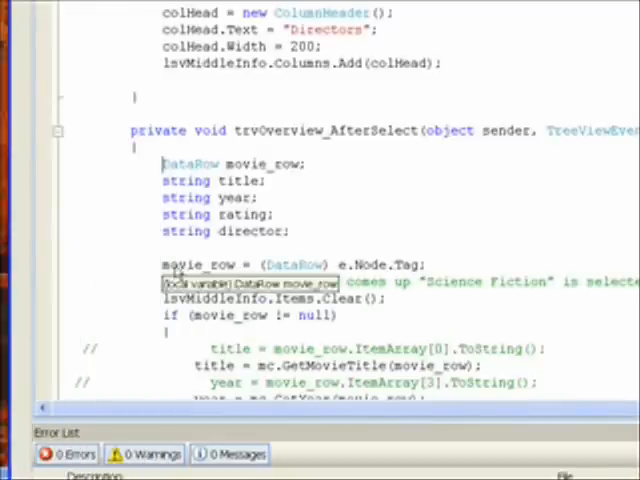
{"action": "double_click", "coordinate": [196, 264]}
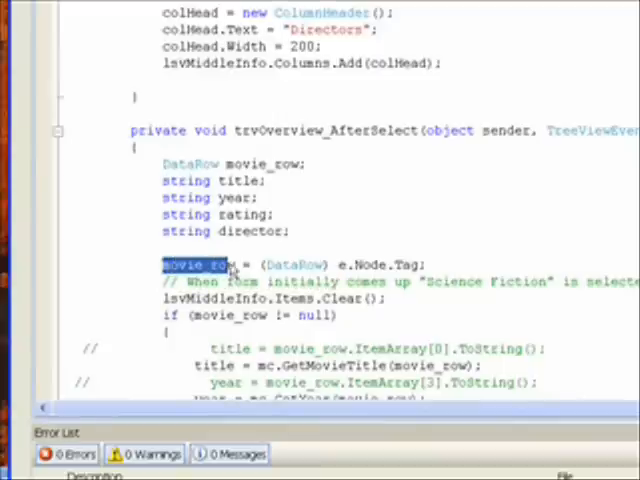
{"action": "mouse_move", "coordinate": [176, 164]}
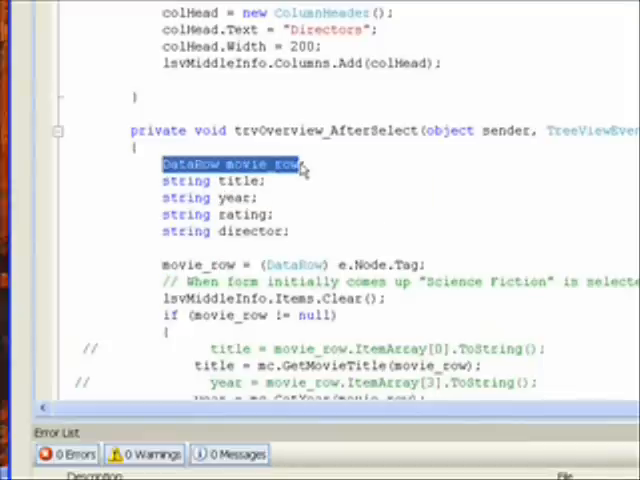
{"action": "scroll", "scroll_direction": "down", "scroll_amount": 3}
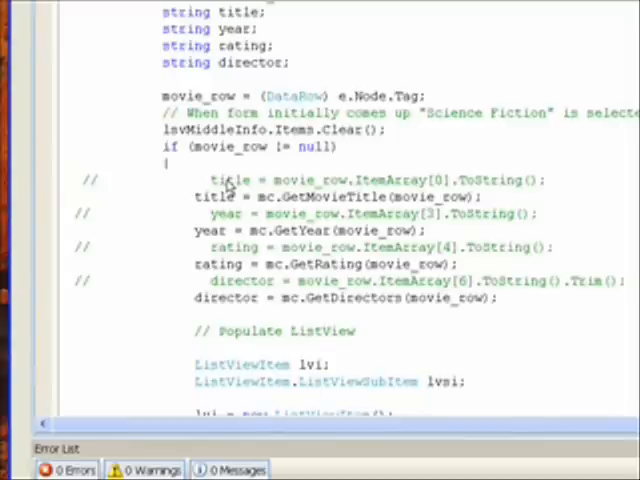
- Switch to MovieClass.cs and highlight the GetMovieTitle method
{"action": "left_click", "coordinate": [258, 28]}
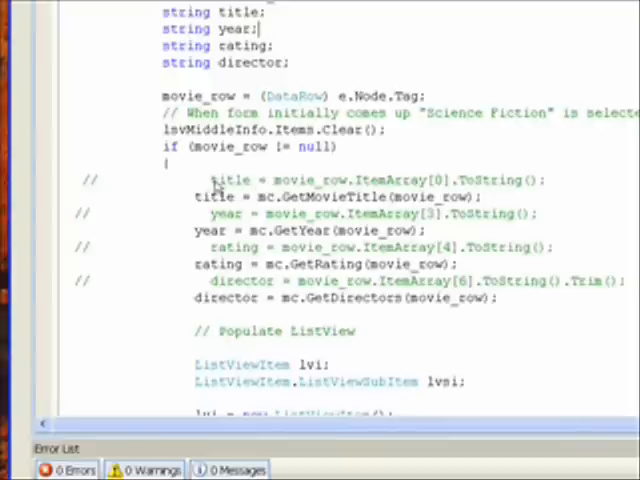
{"action": "left_click_drag", "start_coordinate": [212, 180], "coordinate": [316, 180]}
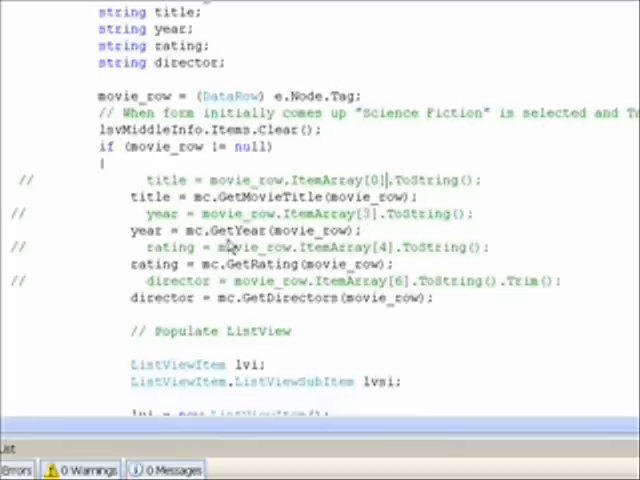
{"action": "mouse_move", "coordinate": [164, 264]}
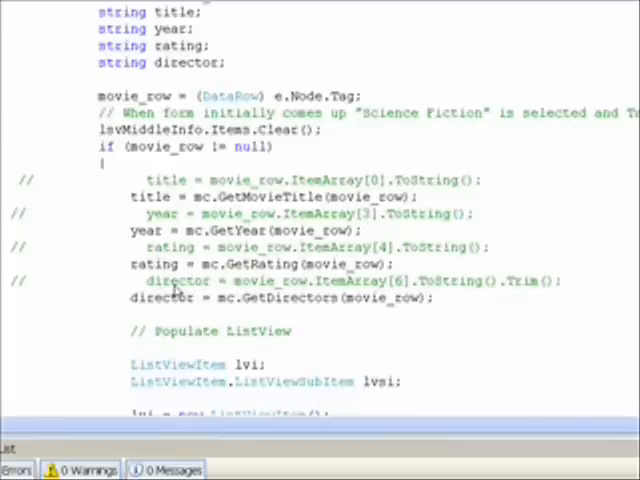
{"action": "mouse_move", "coordinate": [390, 298]}
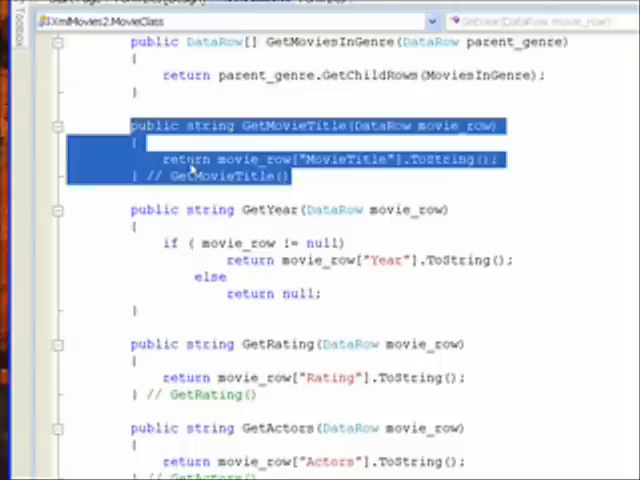
{"action": "mouse_move", "coordinate": [164, 218]}
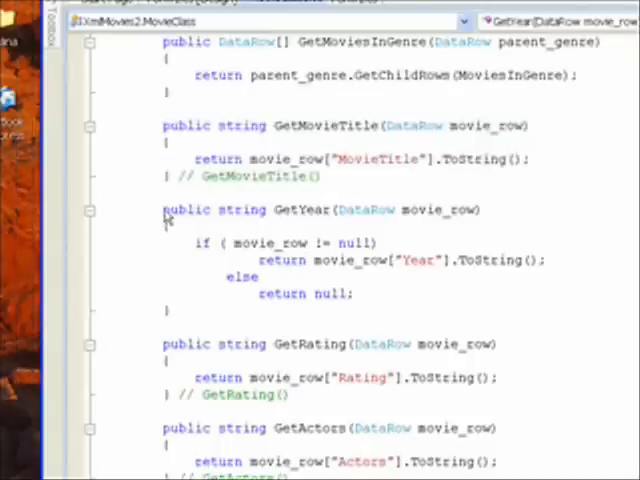
{"action": "left_click_drag", "start_coordinate": [162, 208], "coordinate": [362, 294]}
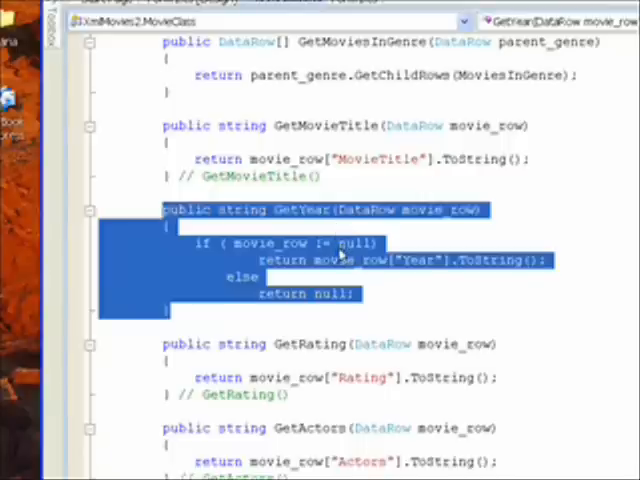
{"action": "mouse_move", "coordinate": [250, 250]}
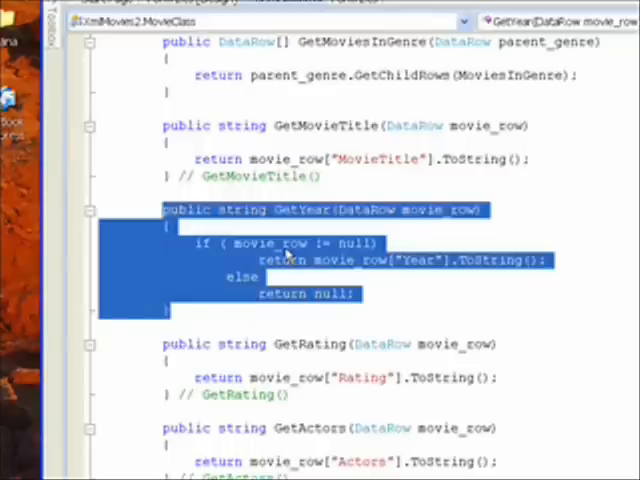
{"action": "mouse_move", "coordinate": [350, 344]}
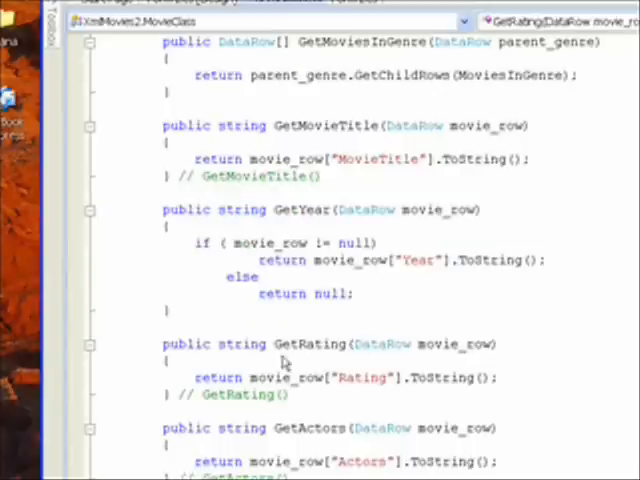
{"action": "mouse_move", "coordinate": [164, 356]}
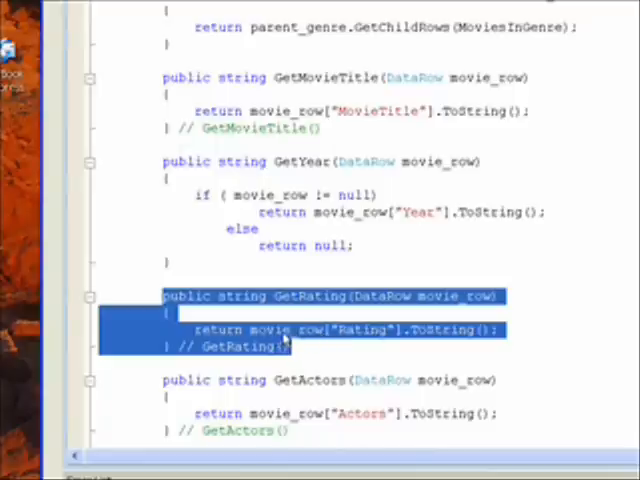
{"action": "mouse_move", "coordinate": [364, 338]}
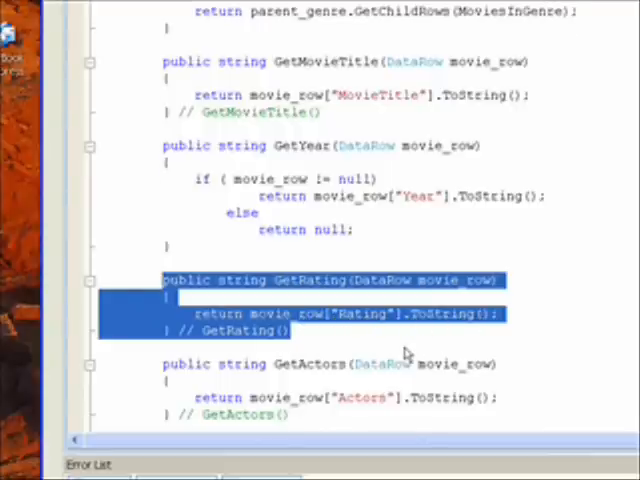
{"action": "scroll", "scroll_direction": "down", "scroll_amount": 3}
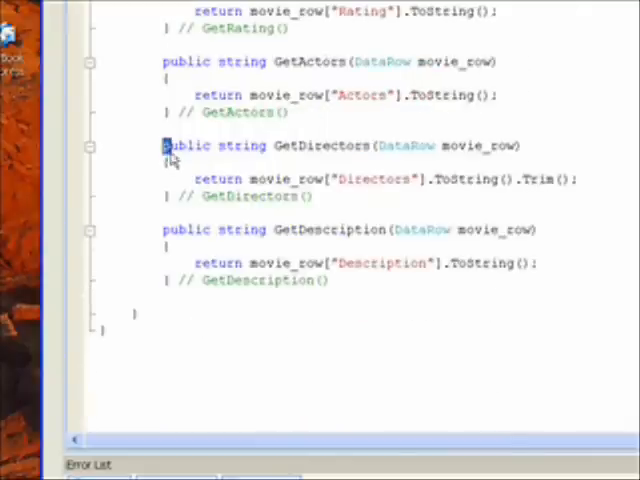
{"action": "left_click_drag", "start_coordinate": [160, 144], "coordinate": [320, 196]}
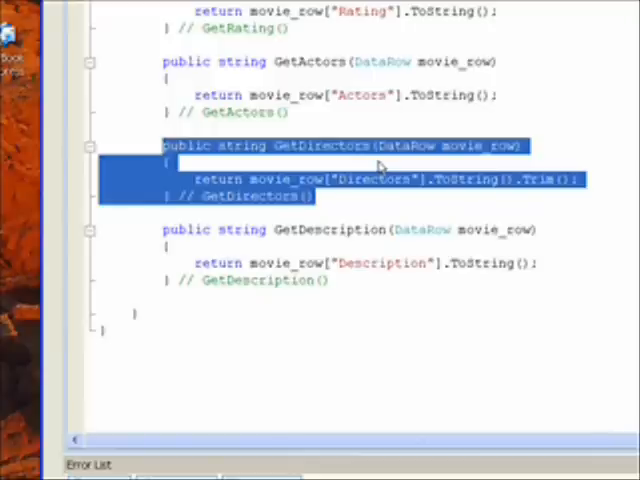
{"action": "mouse_move", "coordinate": [388, 178]}
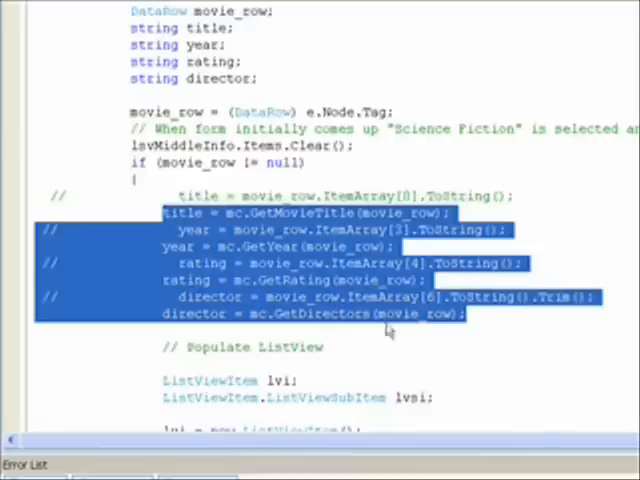
{"action": "mouse_move", "coordinate": [408, 358]}
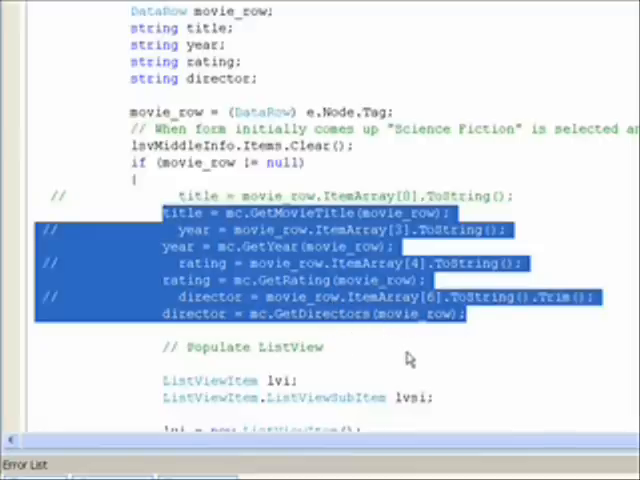
- Scroll the AfterSelect handler to the mc.Get... assignments and ListViewItem declarations
{"action": "scroll", "scroll_direction": "down", "scroll_amount": 3}
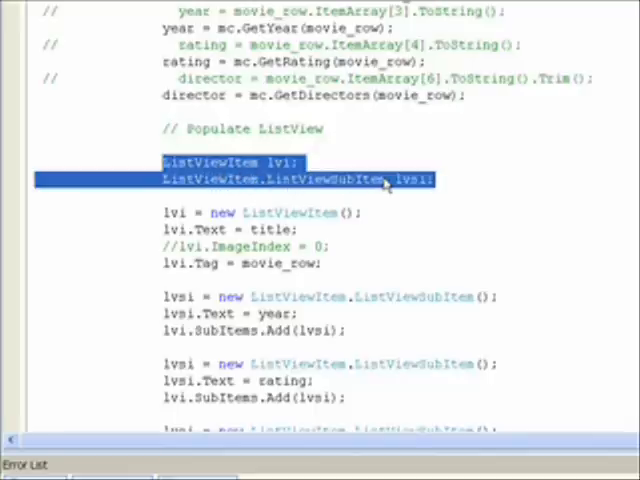
{"action": "mouse_move", "coordinate": [278, 196]}
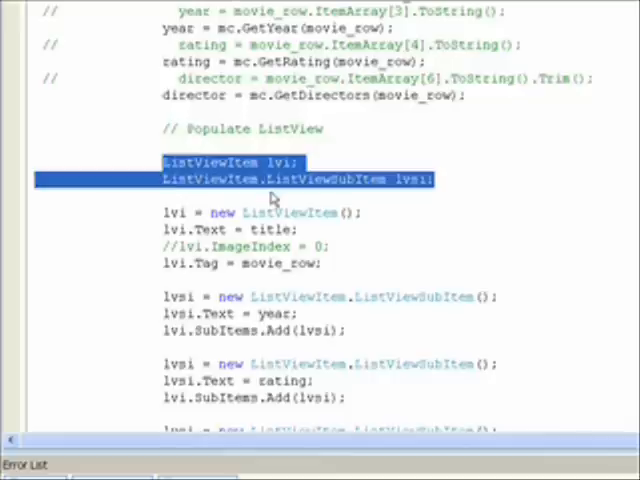
{"action": "mouse_move", "coordinate": [296, 212]}
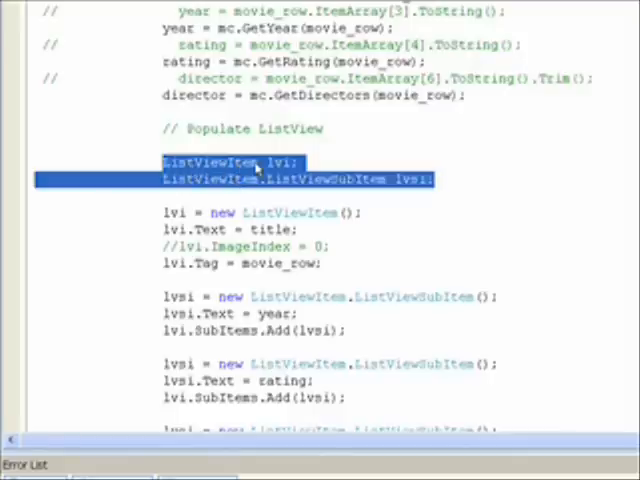
{"action": "mouse_move", "coordinate": [176, 184]}
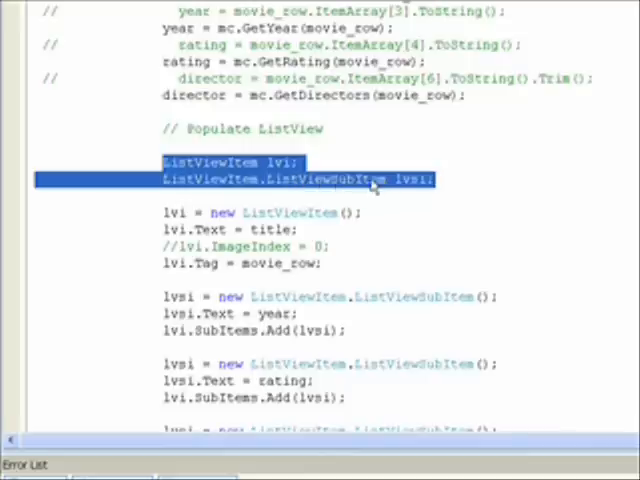
{"action": "mouse_move", "coordinate": [250, 184]}
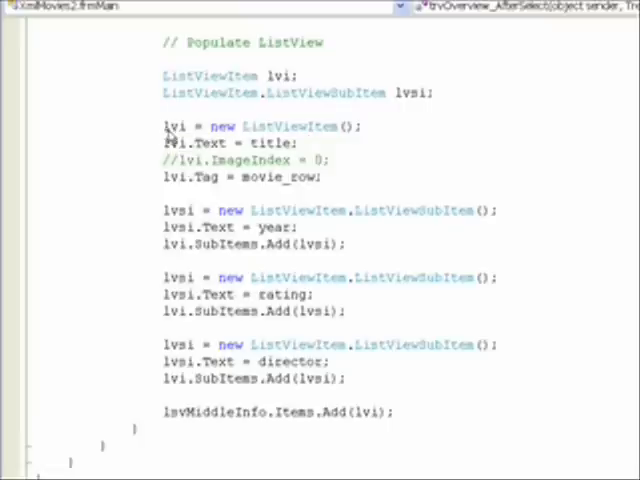
{"action": "left_click_drag", "start_coordinate": [162, 126], "coordinate": [248, 176]}
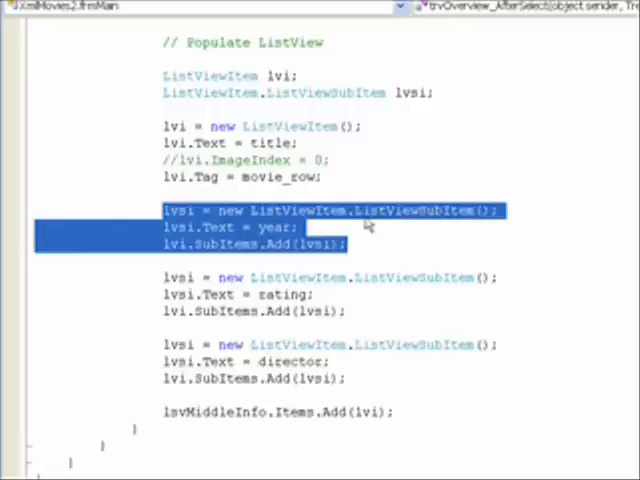
{"action": "mouse_move", "coordinate": [328, 228]}
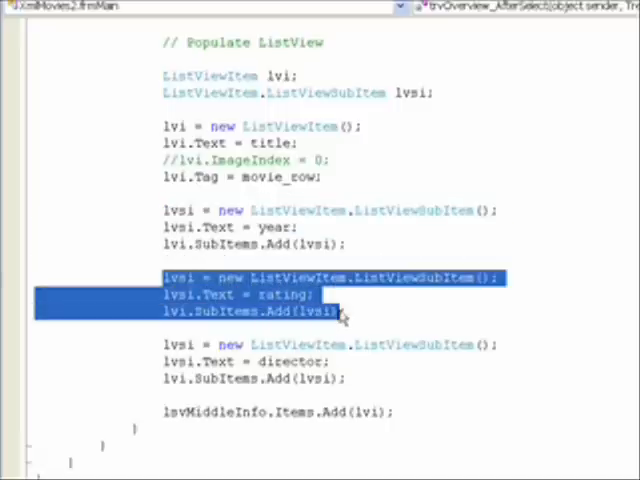
{"action": "mouse_move", "coordinate": [330, 296]}
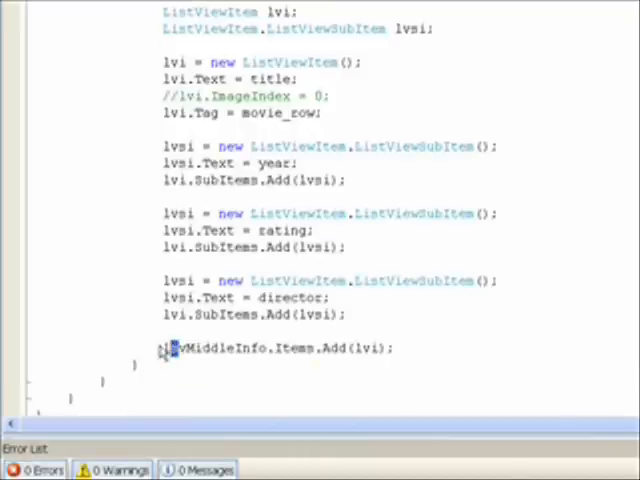
{"action": "double_click", "coordinate": [216, 348]}
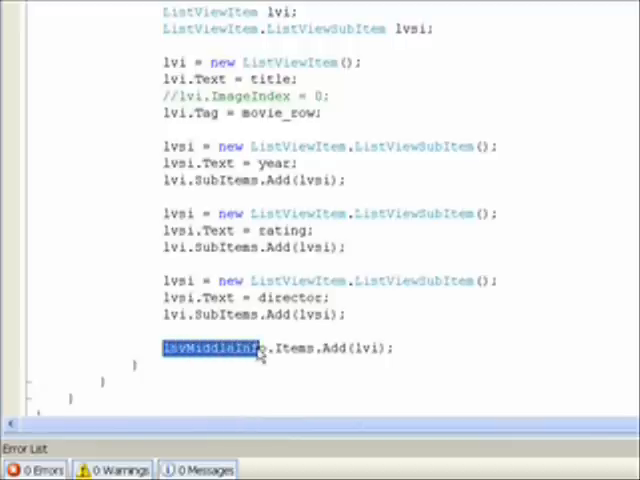
{"action": "mouse_move", "coordinate": [284, 348]}
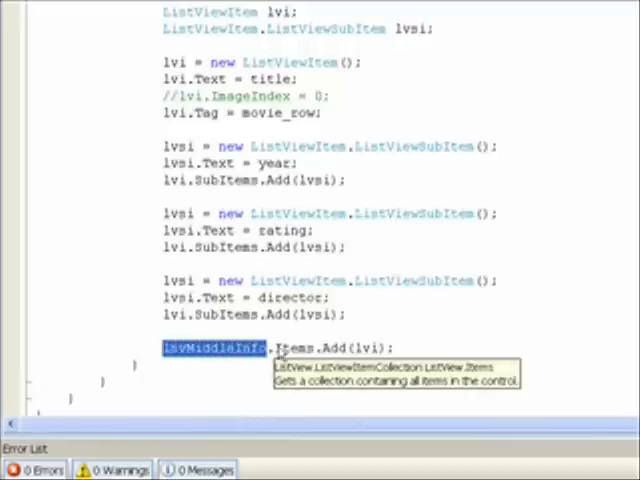
{"action": "mouse_move", "coordinate": [292, 358]}
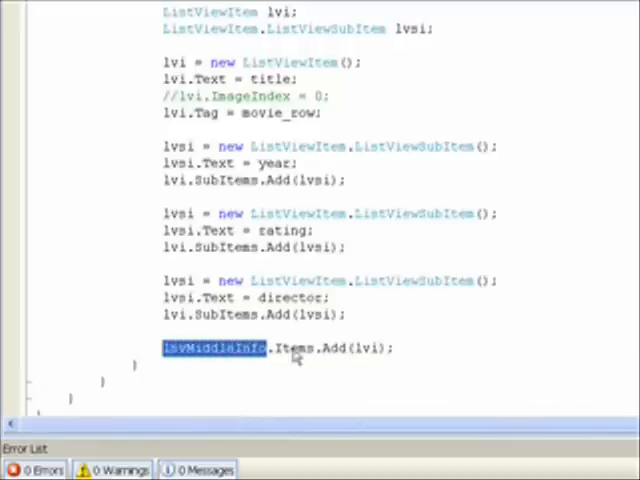
{"action": "double_click", "coordinate": [292, 348]}
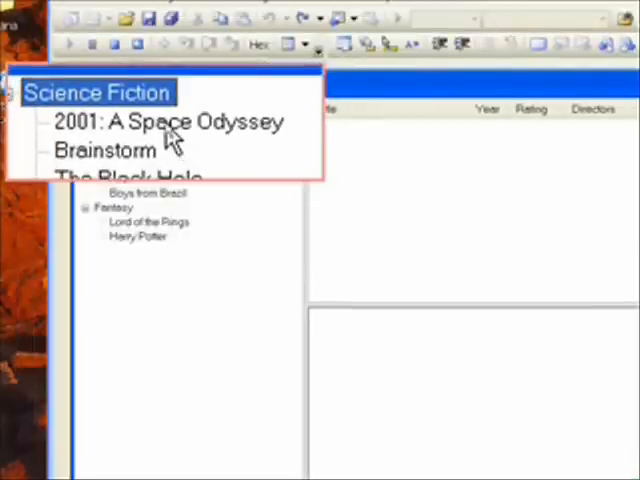
- Select 2001: A Space Odyssey under Science Fiction to show its year, rating and director
{"action": "left_click", "coordinate": [168, 120]}
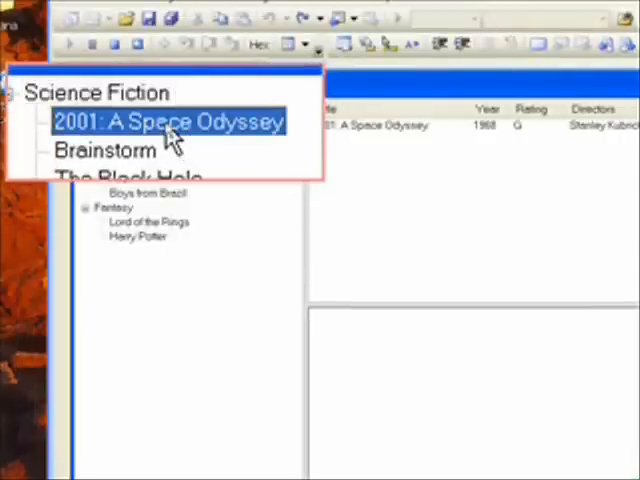